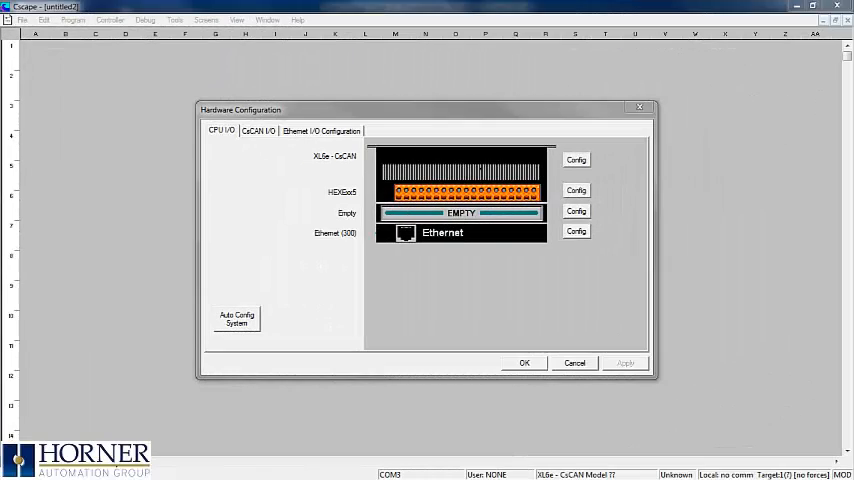
Map the Ethernet module's IP address to register %R101 with Read / Write direction
{"action": "left_click", "coordinate": [576, 232]}
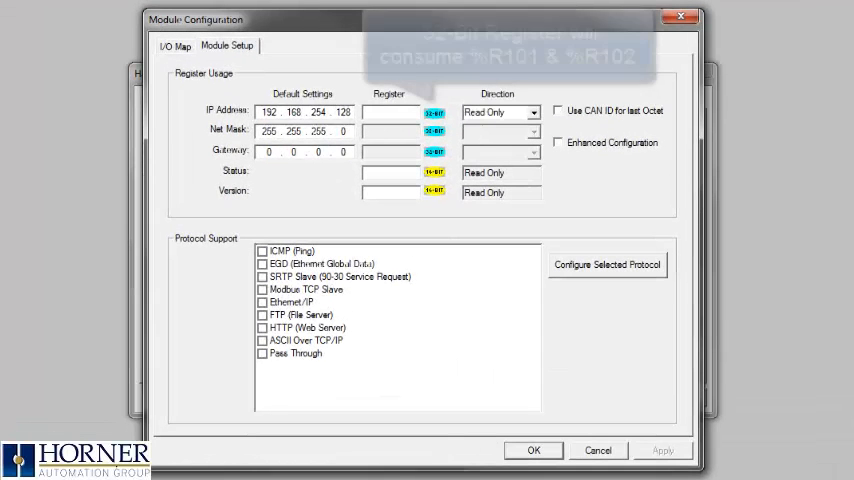
{"action": "type", "text": "R"}
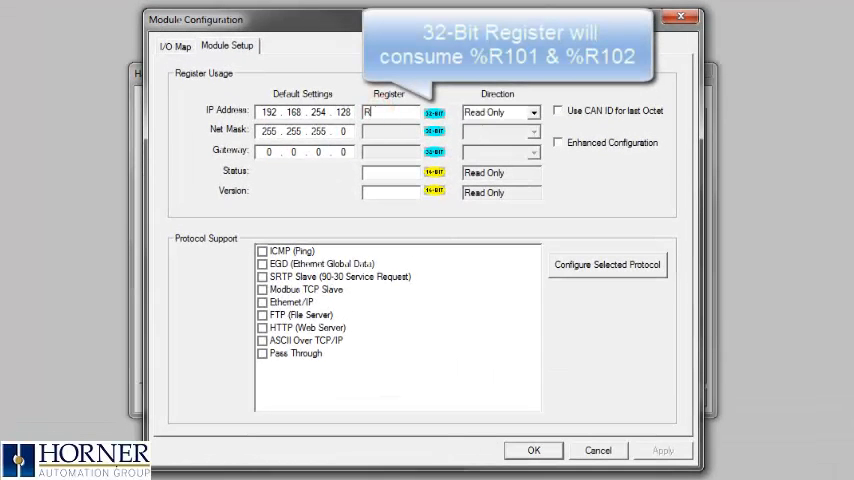
{"action": "type", "text": "101"}
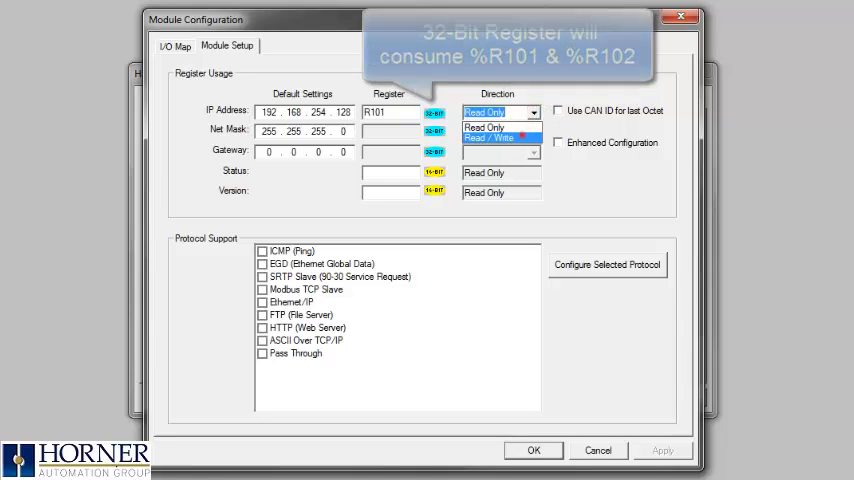
{"action": "left_click", "coordinate": [490, 138]}
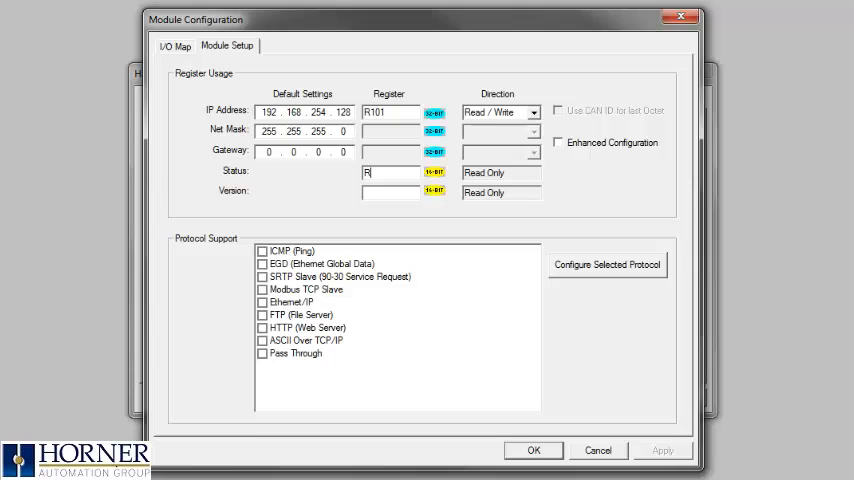